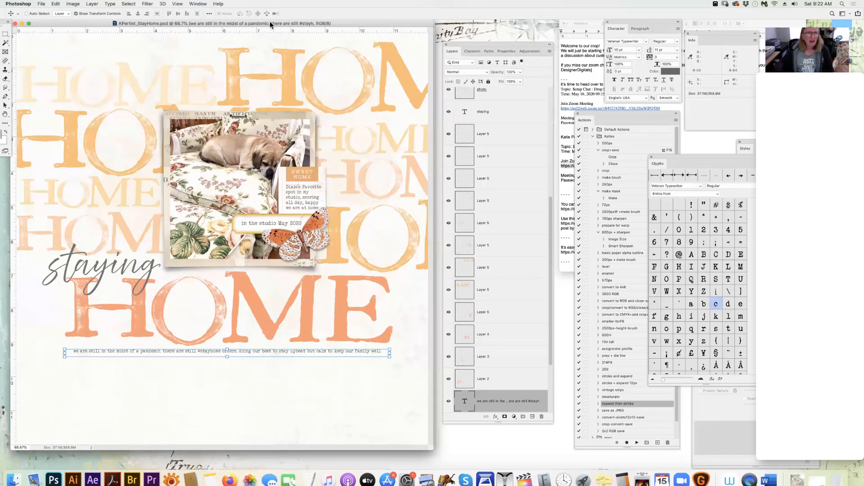
# - Switch to the KPertiet_MAY2020_CropTemplate.psd document from the Window menu
pyautogui.click(204, 4)
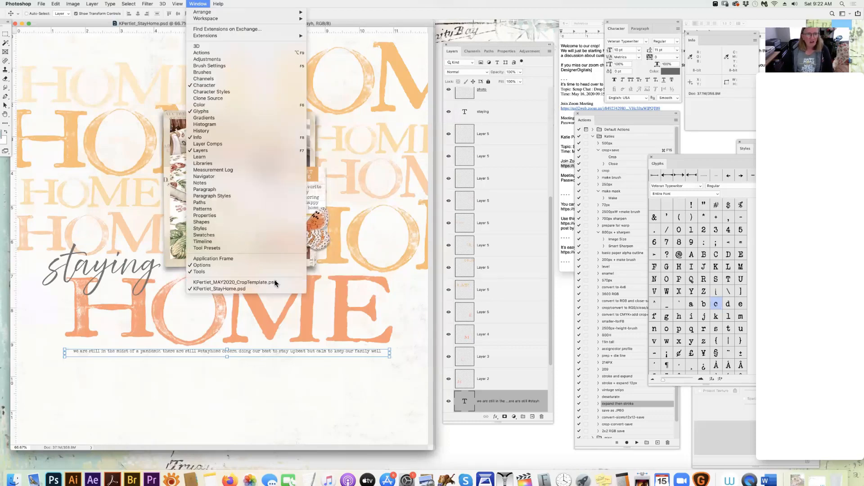
pyautogui.click(234, 282)
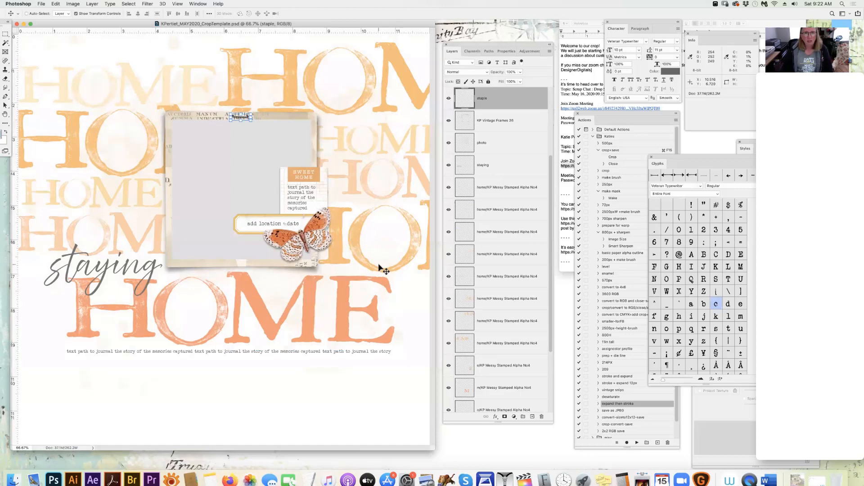
pyautogui.moveTo(359, 268)
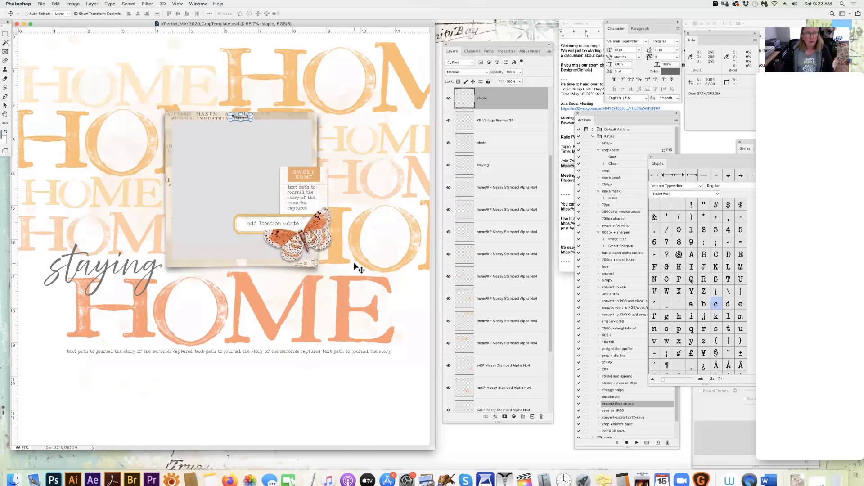
pyautogui.moveTo(348, 263)
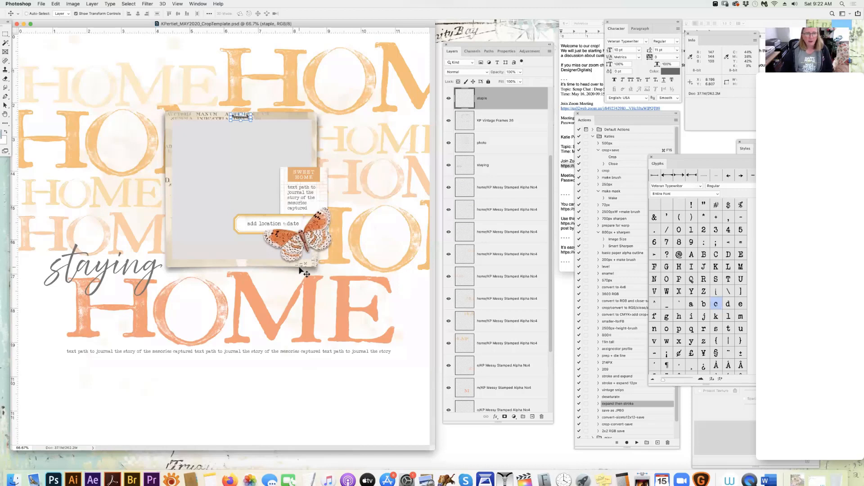
pyautogui.moveTo(180, 272)
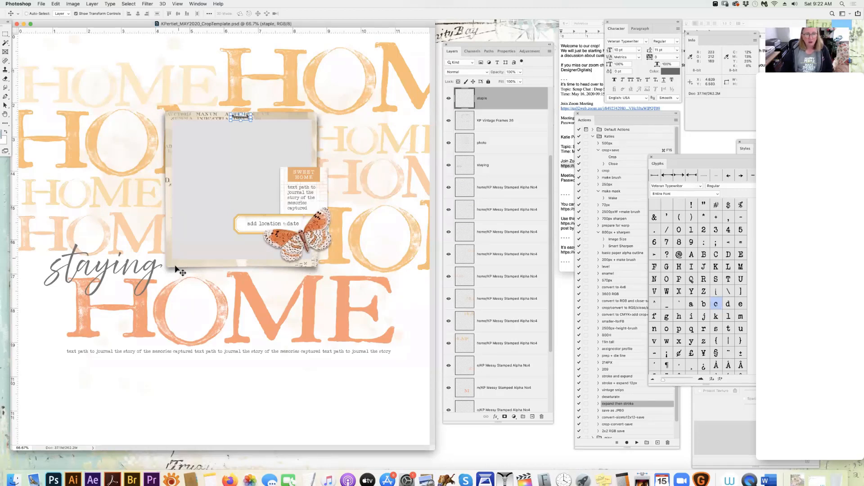
# - Select the butterfly layer and expand its effects to show its drop shadow
pyautogui.click(494, 120)
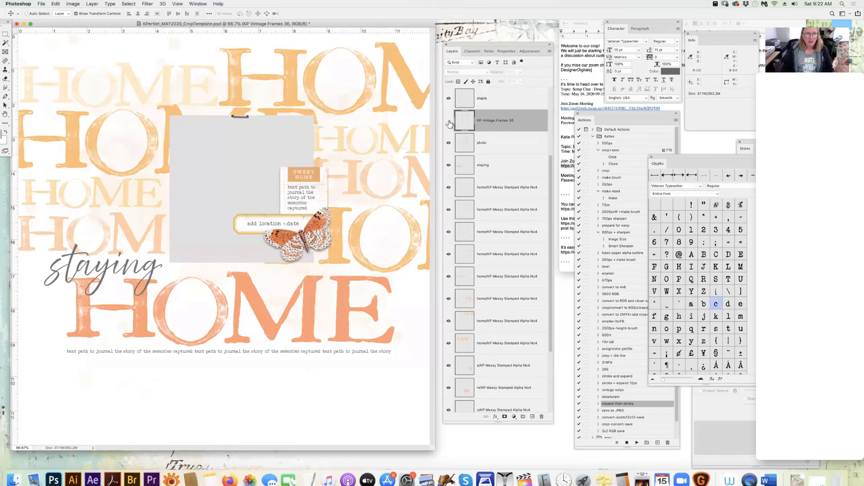
pyautogui.click(448, 121)
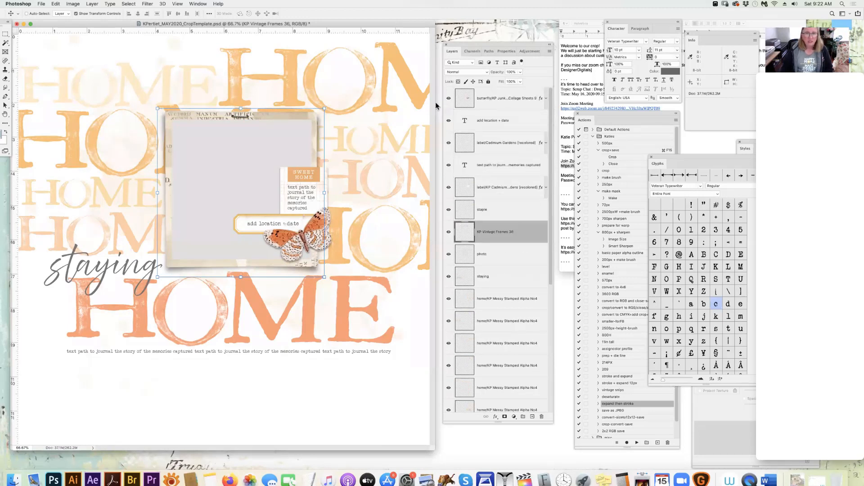
pyautogui.click(505, 98)
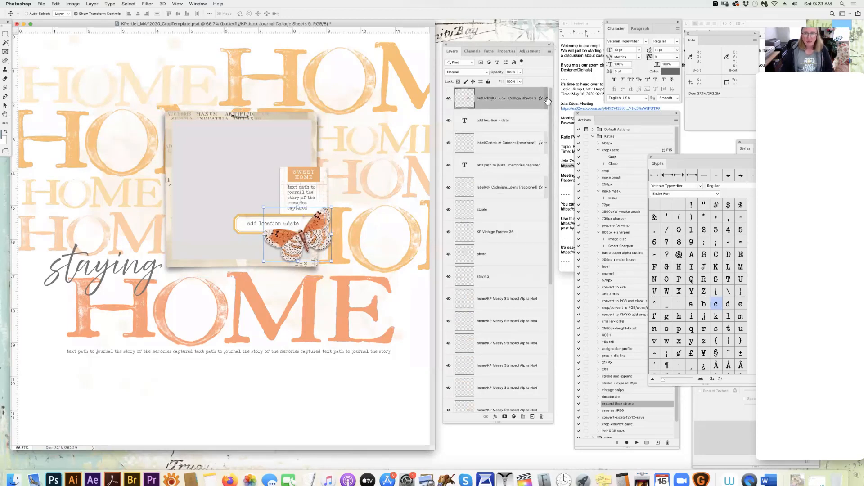
pyautogui.click(545, 98)
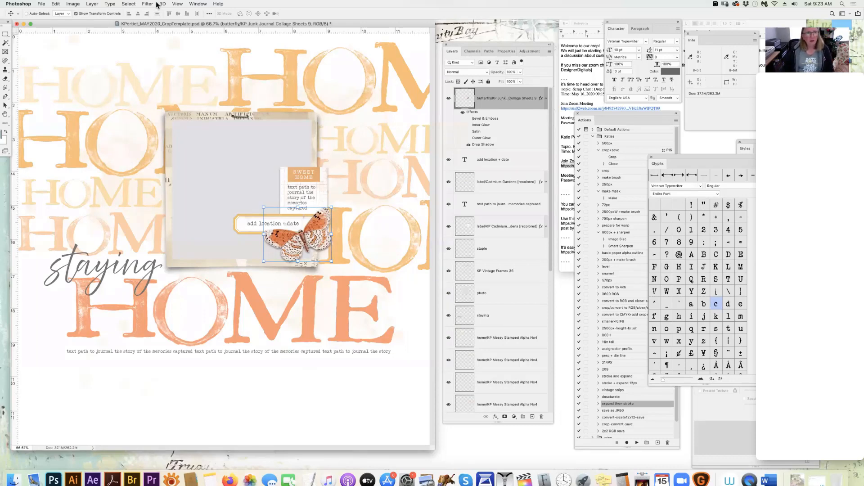
pyautogui.click(91, 3)
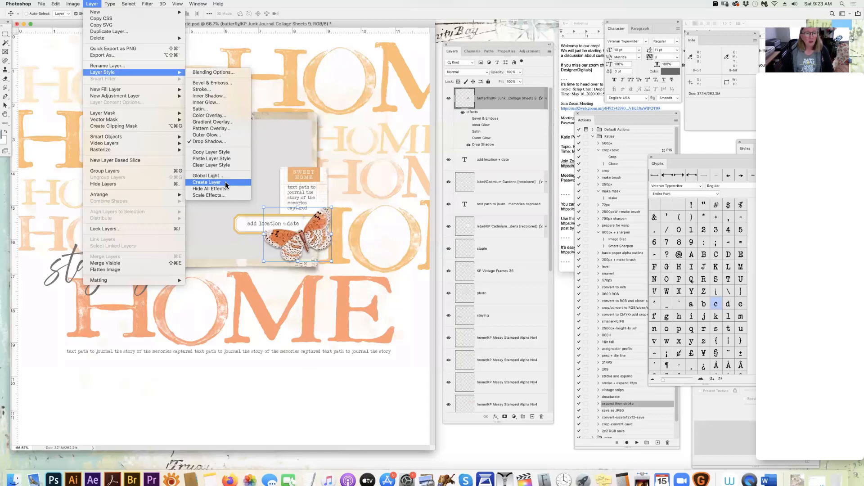
# - Split the butterfly's drop shadow onto its own layer and select that layer
pyautogui.click(206, 182)
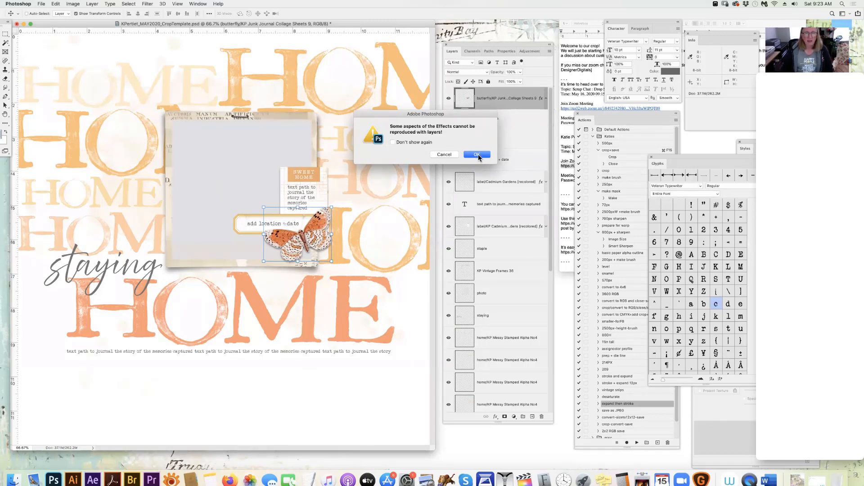
pyautogui.click(477, 154)
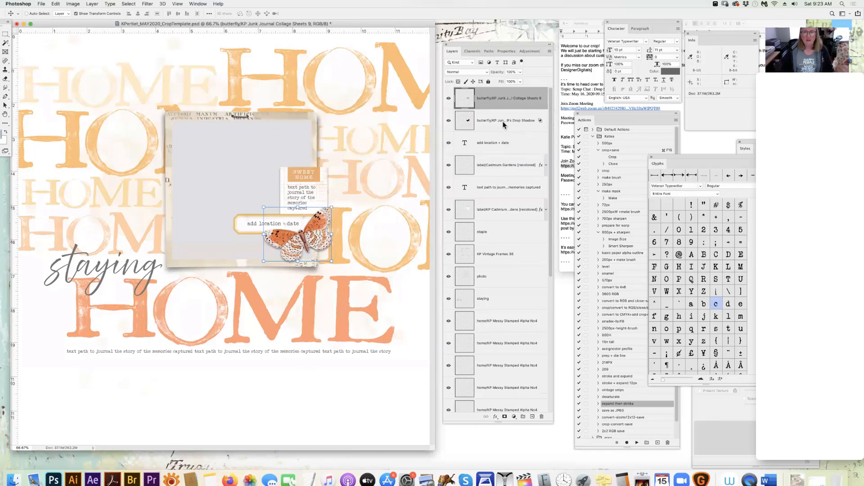
pyautogui.click(501, 120)
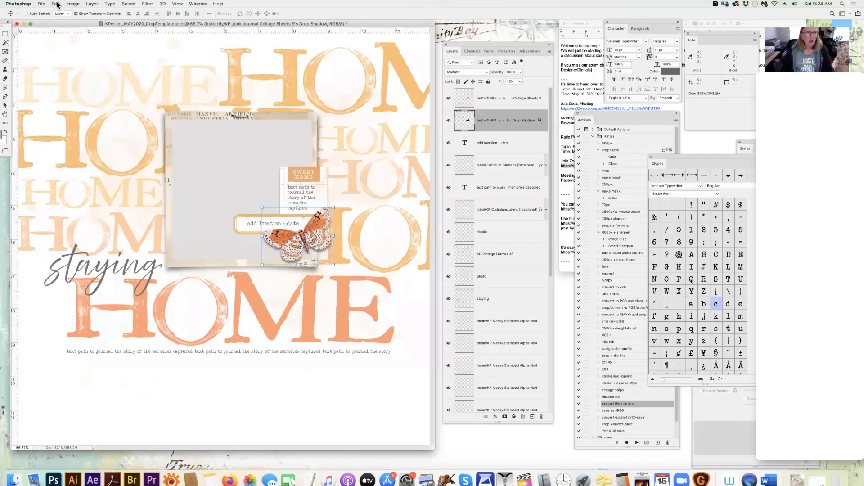
# - Open the Edit menu to warp the drop shadow layer
pyautogui.click(53, 4)
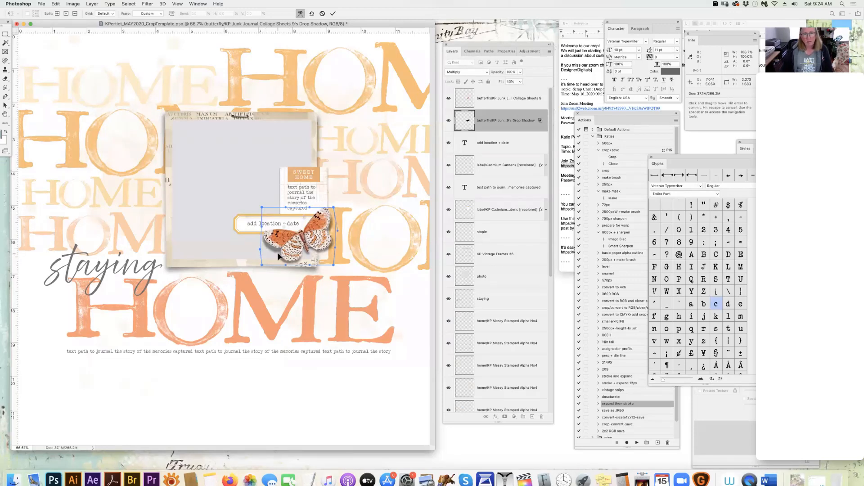
pyautogui.moveTo(308, 246)
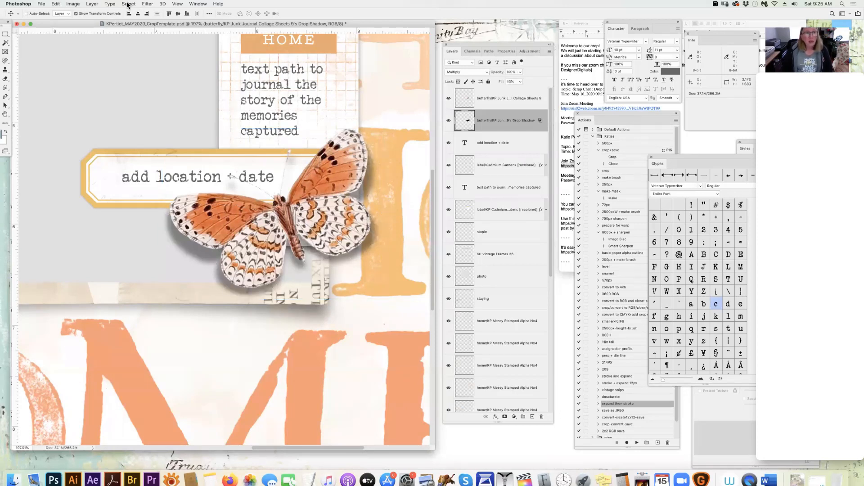
# - Contract the selection around the butterfly's shadow
pyautogui.click(128, 3)
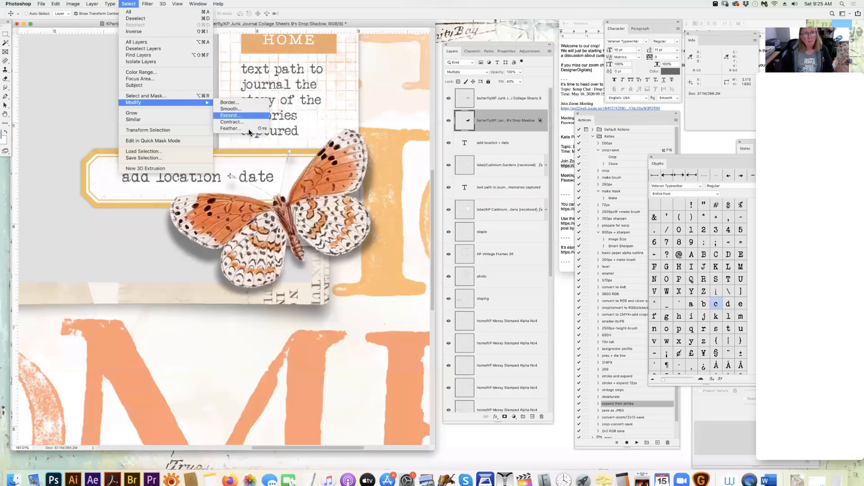
pyautogui.moveTo(252, 122)
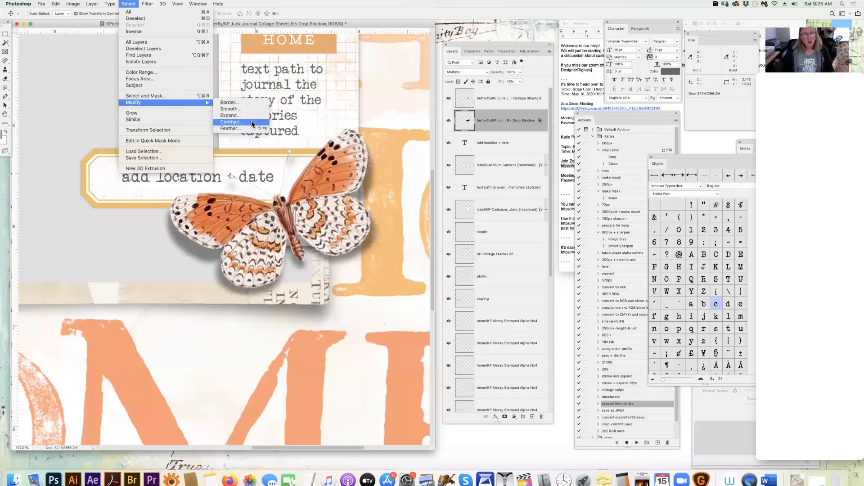
pyautogui.click(231, 122)
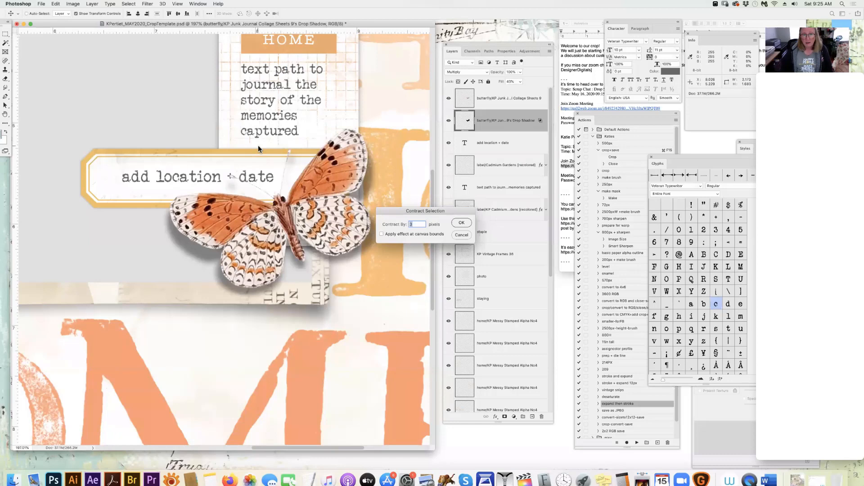
pyautogui.click(462, 223)
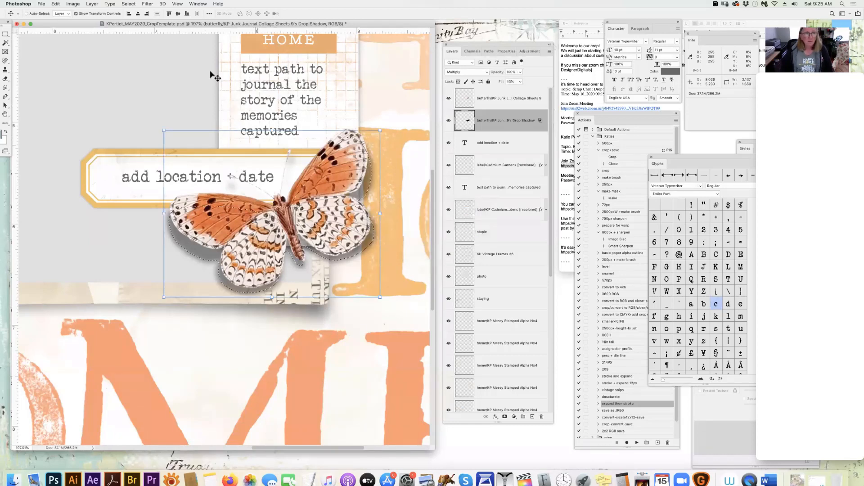
# - Feather the selection by 10 pixels, then invert it
pyautogui.click(128, 4)
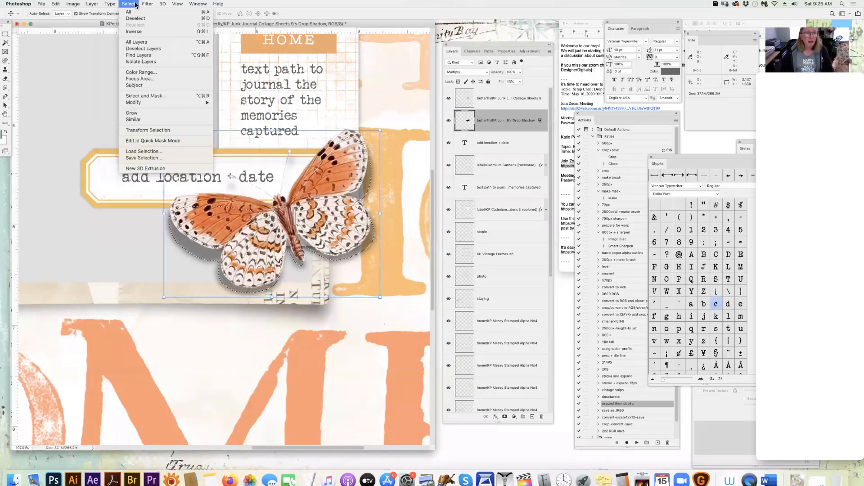
pyautogui.moveTo(133, 103)
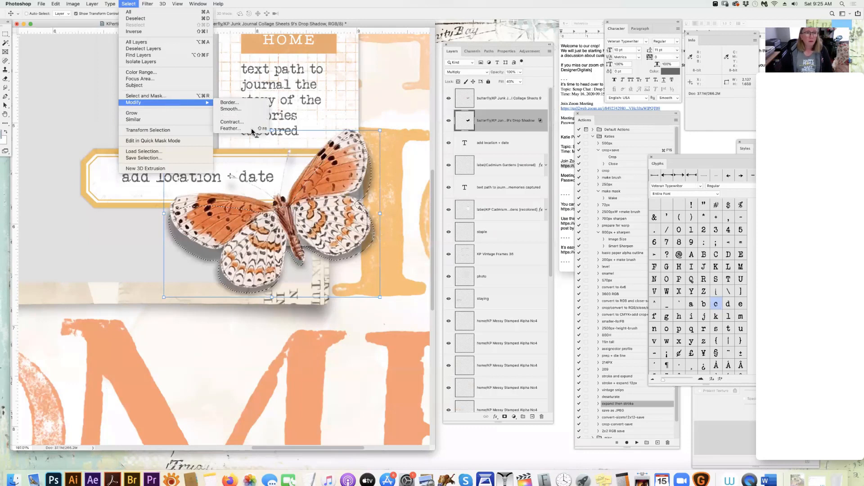
pyautogui.click(230, 128)
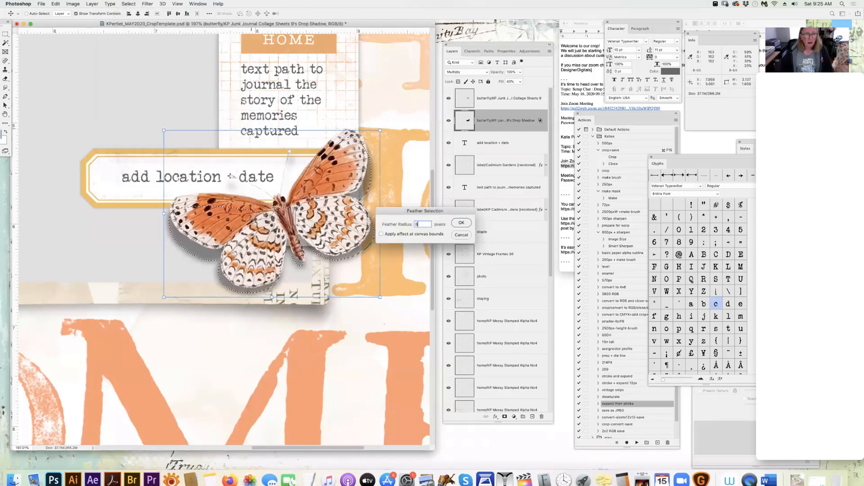
pyautogui.write('10')
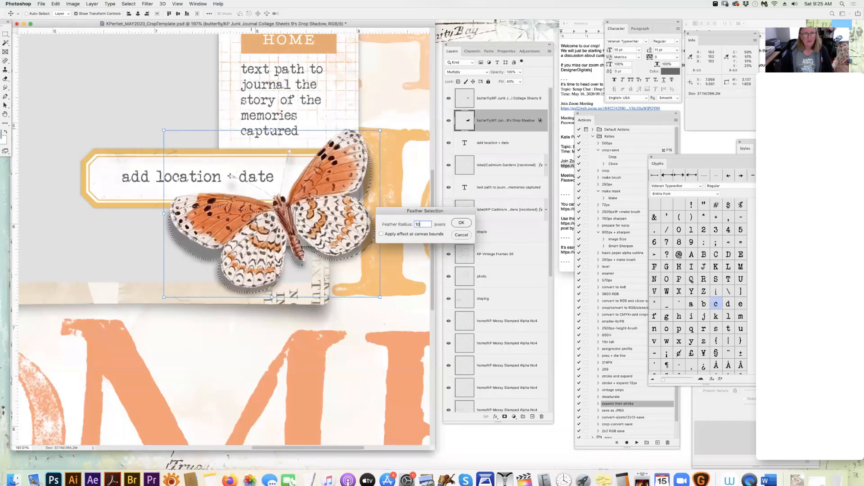
pyautogui.click(461, 222)
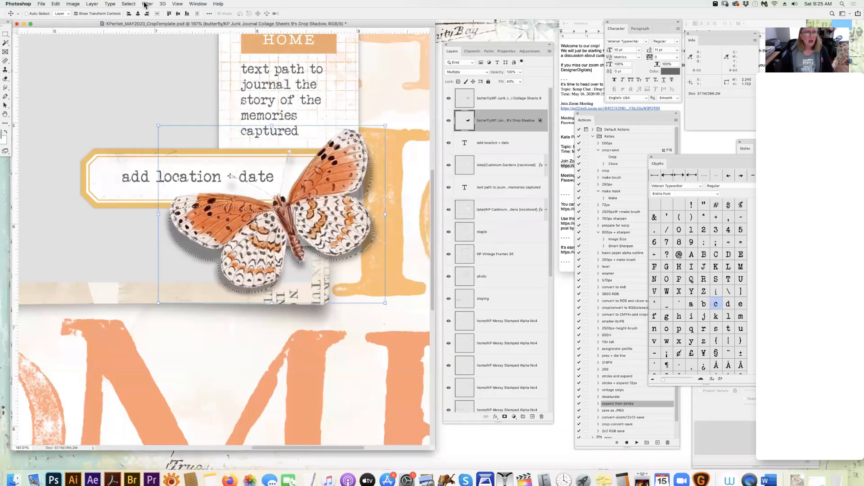
pyautogui.click(128, 3)
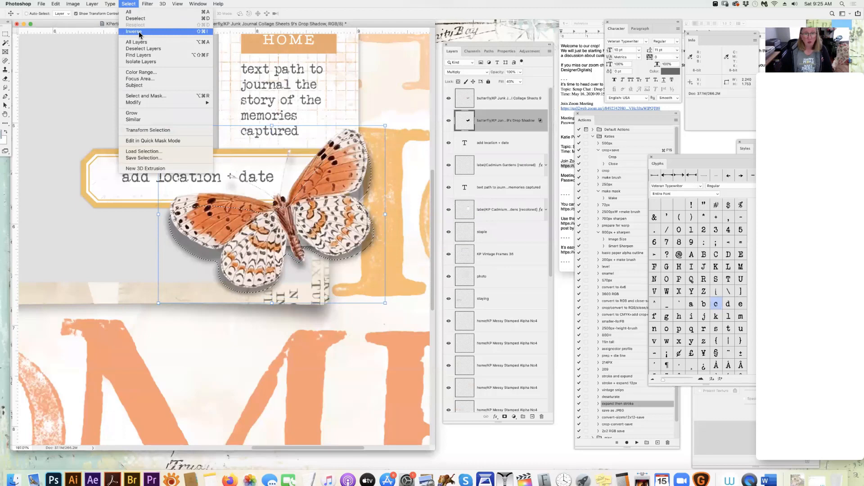
pyautogui.click(133, 32)
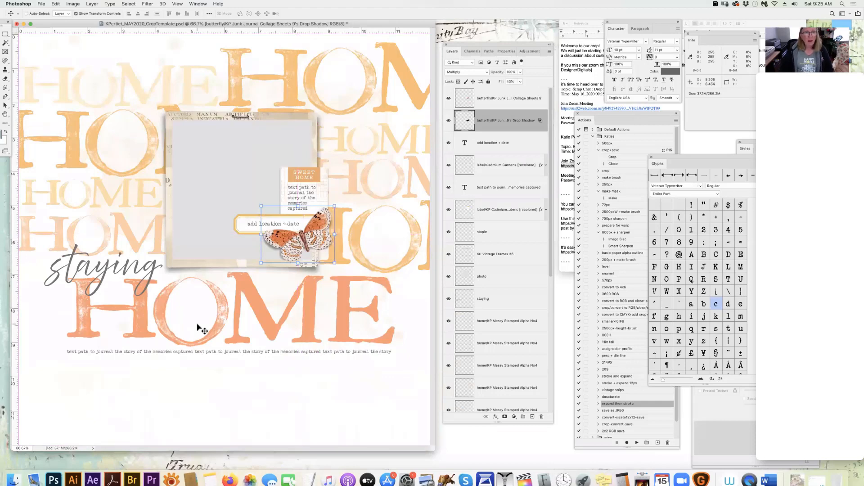
# - Open the Edit menu to transform the drop shadow layer
pyautogui.click(60, 4)
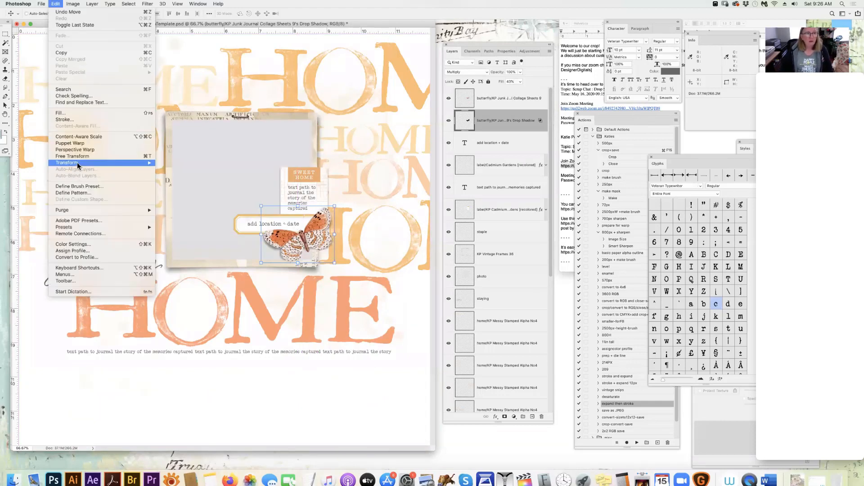
pyautogui.moveTo(88, 156)
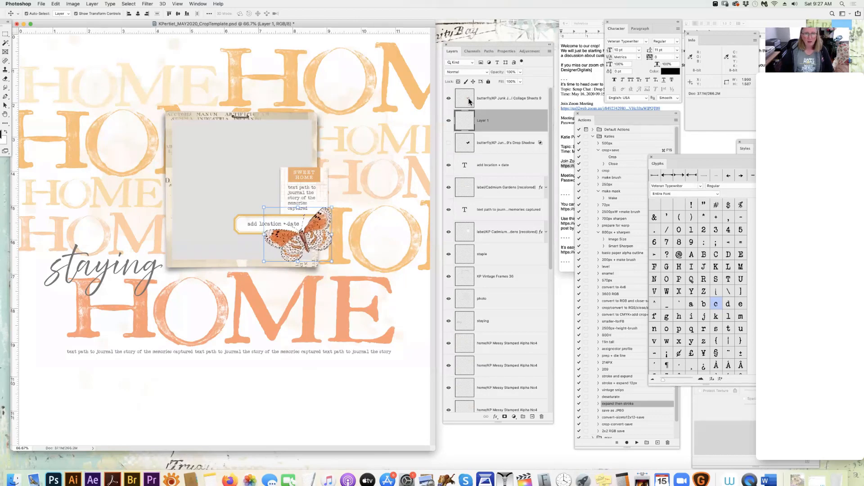
# - Contract Layer 1's butterfly selection and feather its edges by 10 pixels
pyautogui.click(128, 4)
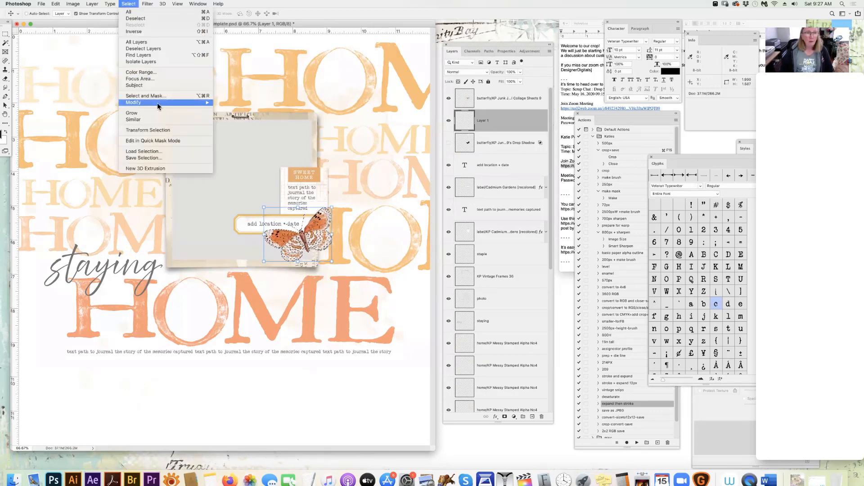
pyautogui.moveTo(132, 102)
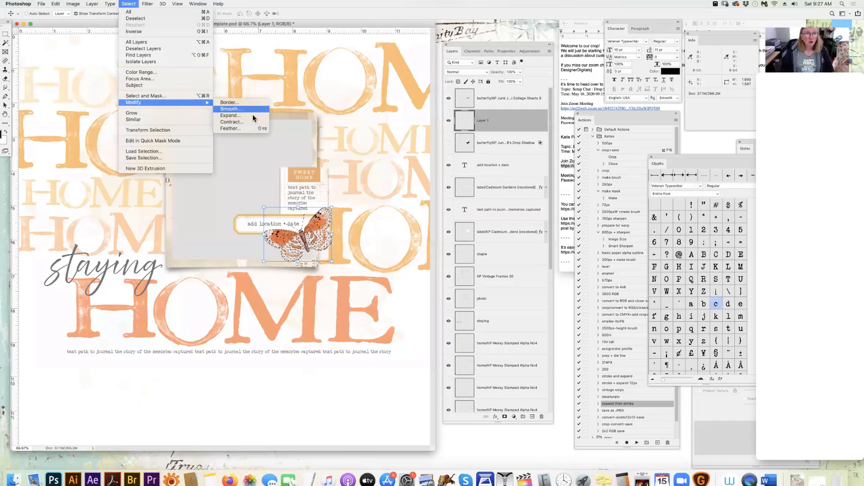
pyautogui.click(231, 121)
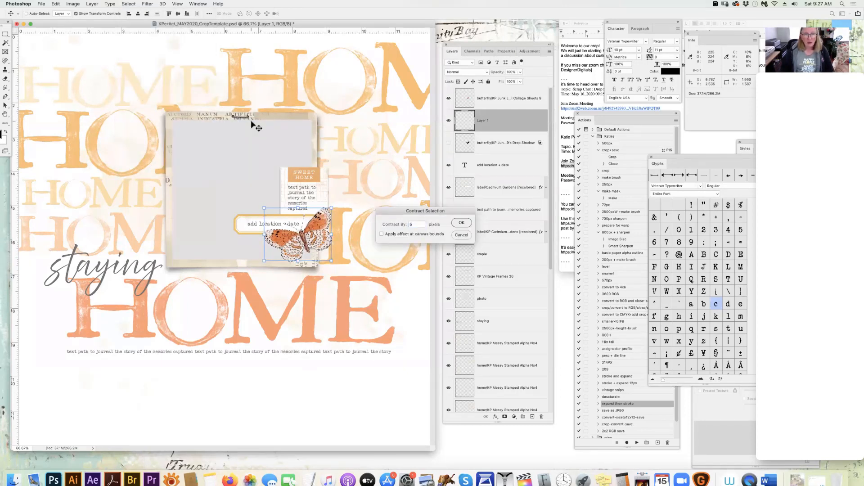
pyautogui.click(129, 3)
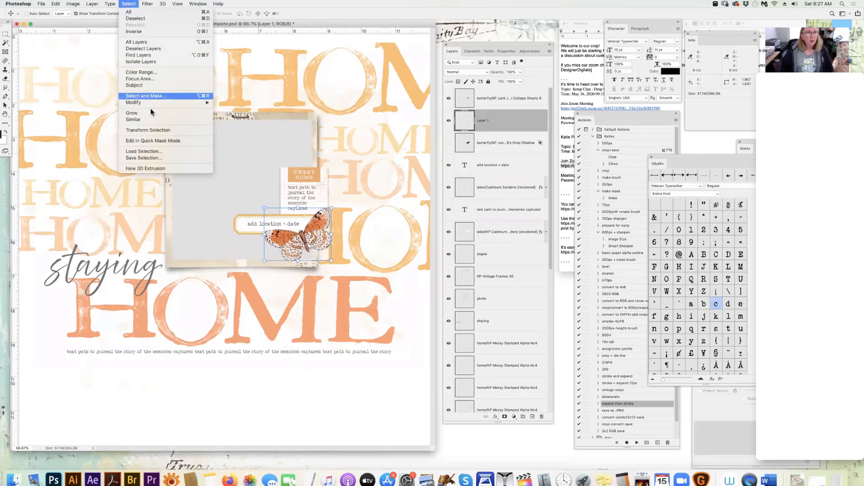
pyautogui.moveTo(132, 103)
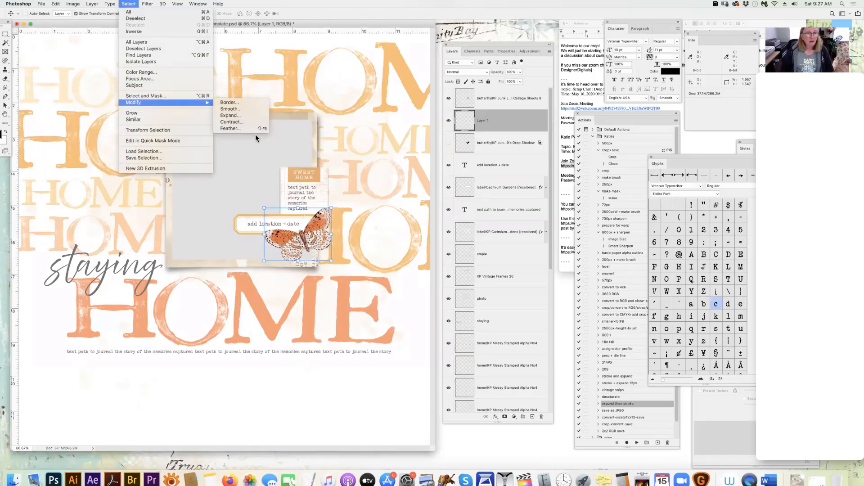
pyautogui.click(230, 128)
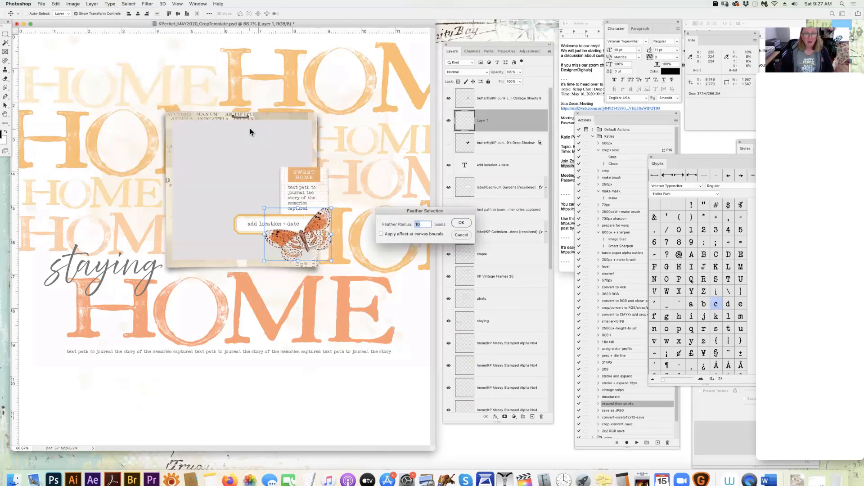
pyautogui.click(461, 222)
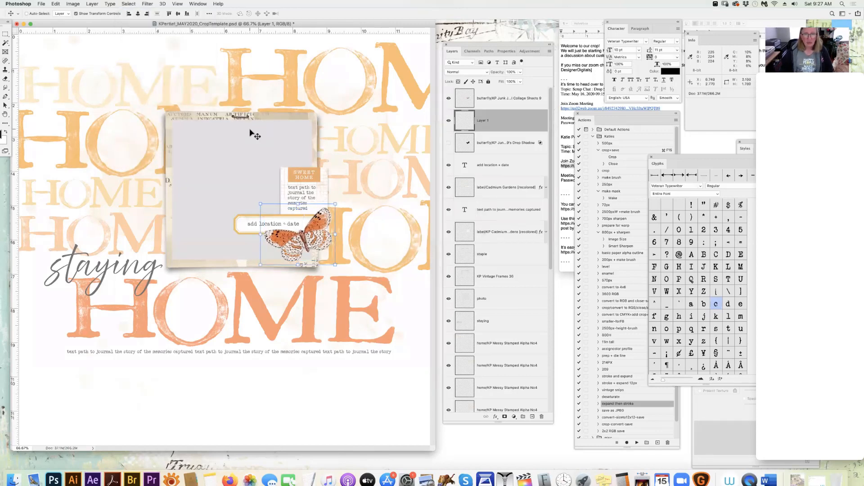
pyautogui.click(53, 4)
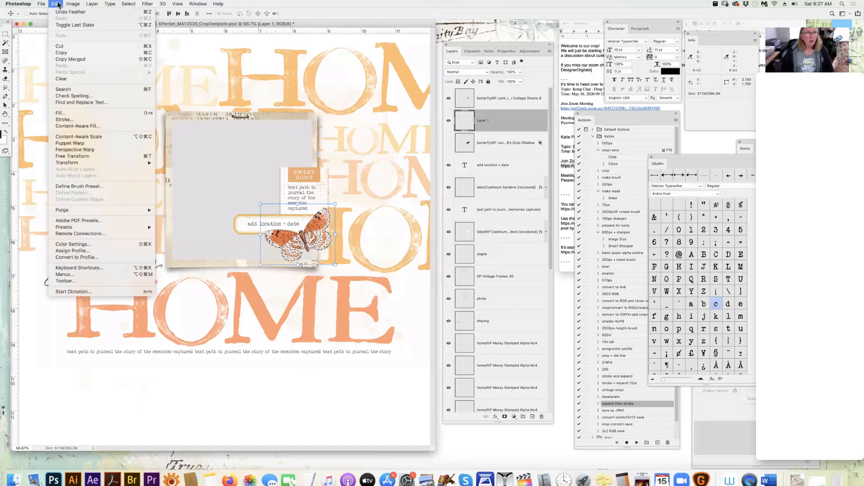
pyautogui.moveTo(77, 120)
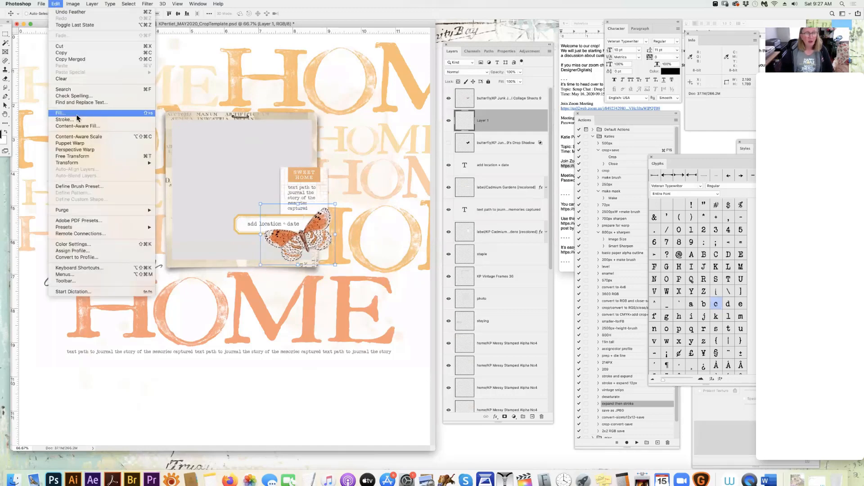
# - Fill Layer 1's feathered selection with the black foreground color
pyautogui.click(59, 113)
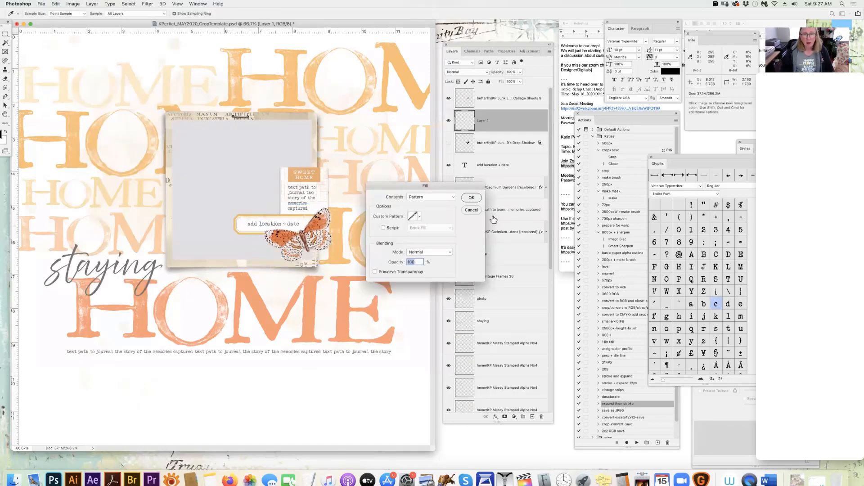
pyautogui.click(420, 216)
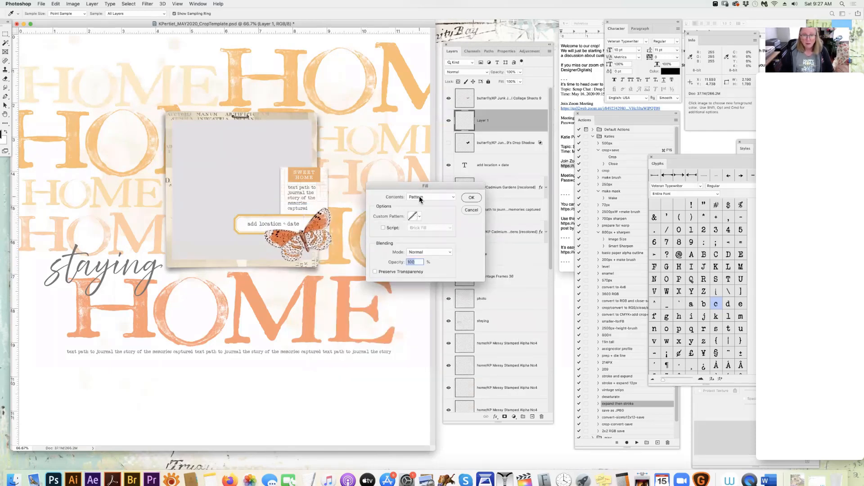
pyautogui.click(430, 197)
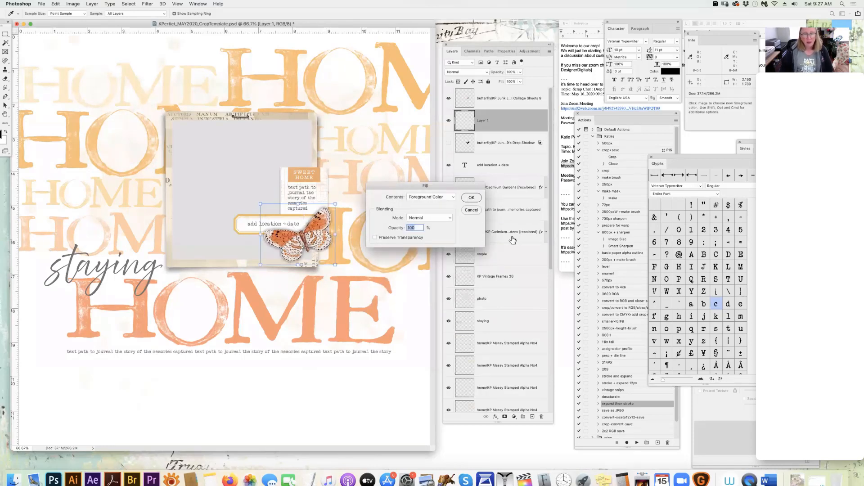
pyautogui.click(471, 197)
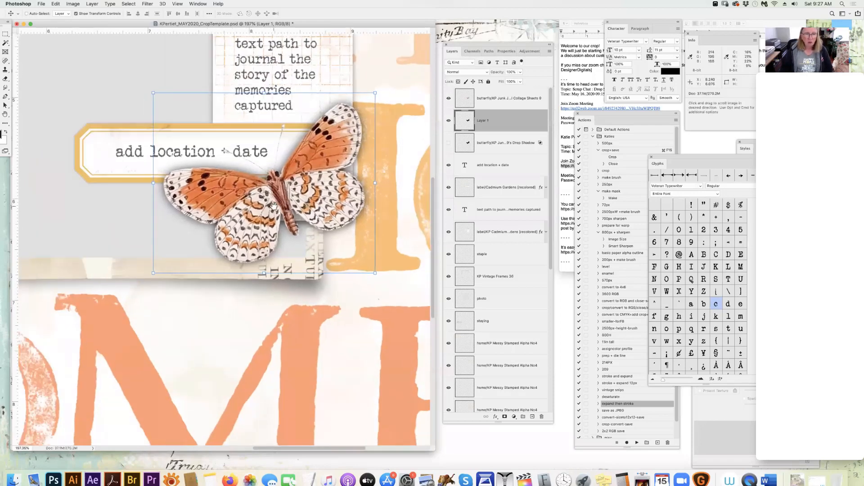
# - Warp Layer 1's shadow, pulling the bottom-right corner outward below the lower wing
pyautogui.click(56, 4)
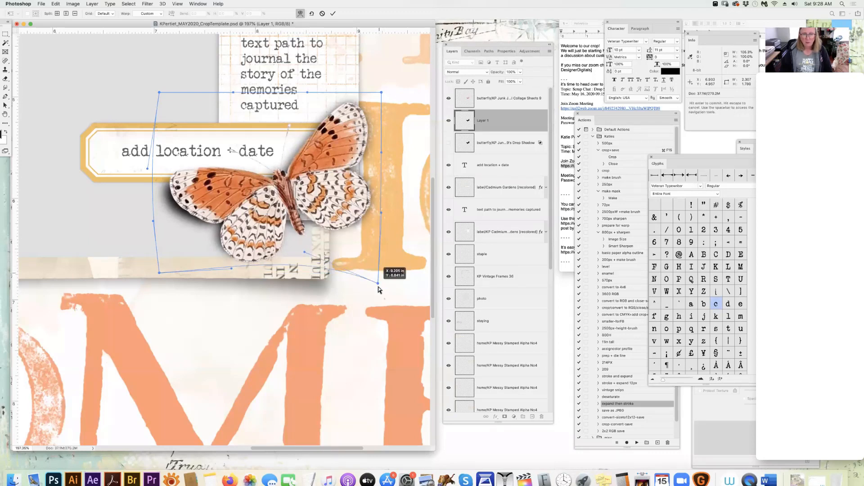
pyautogui.moveTo(379, 289); pyautogui.dragTo(384, 295)
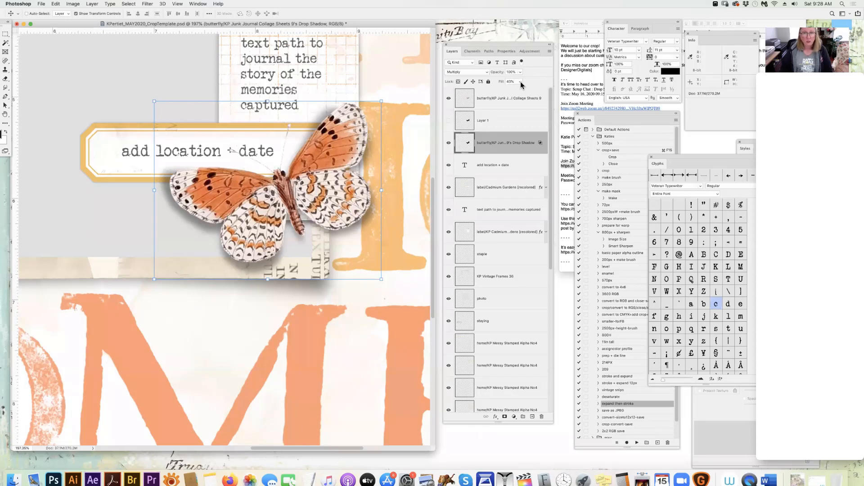
pyautogui.moveTo(515, 87)
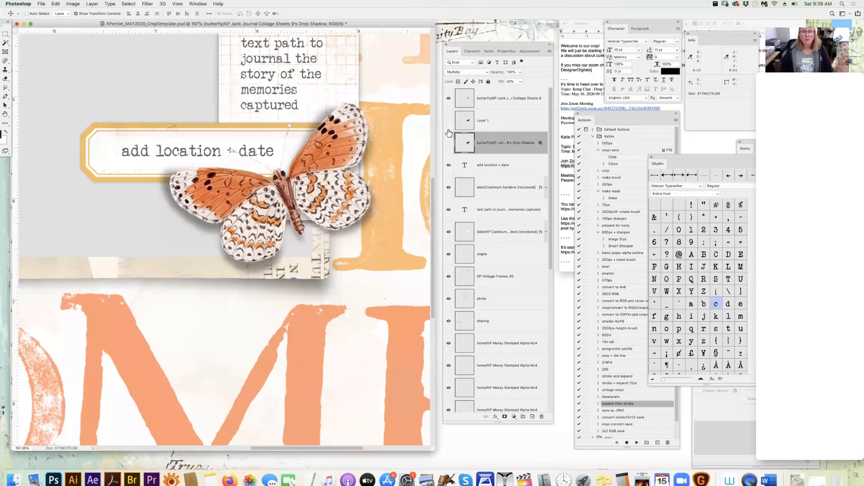
# - Hide the butterfly's original drop shadow layer
pyautogui.click(484, 120)
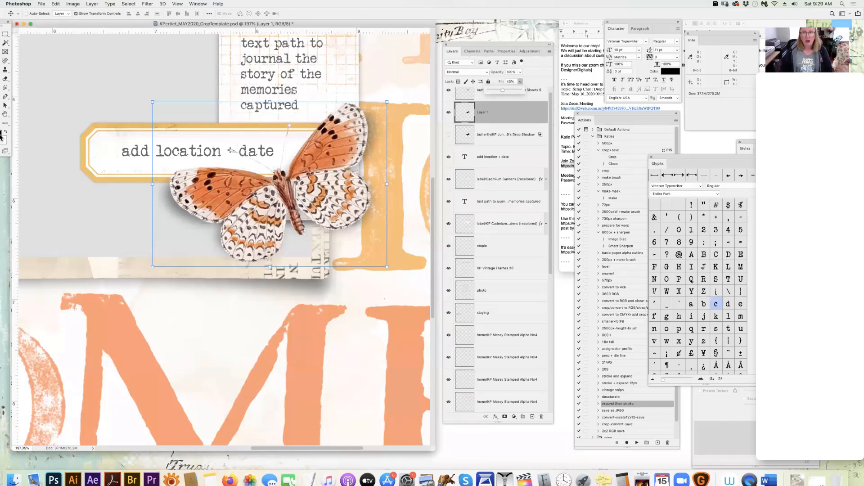
pyautogui.moveTo(63, 142)
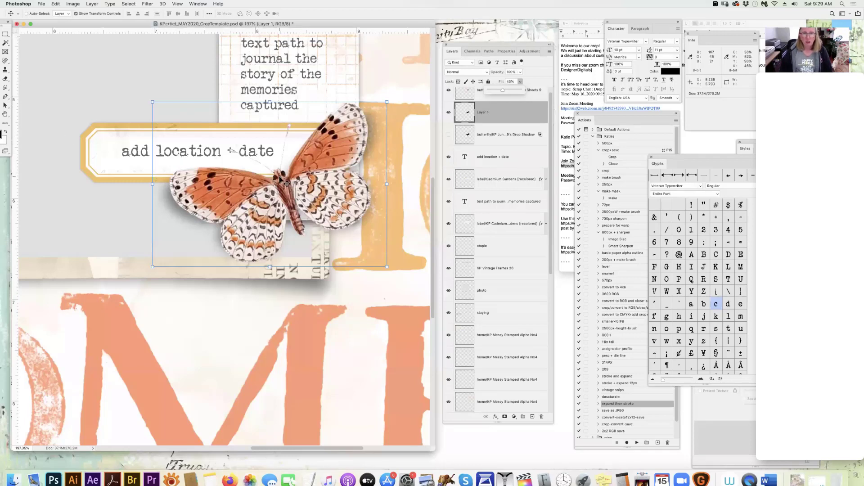
pyautogui.moveTo(486, 115)
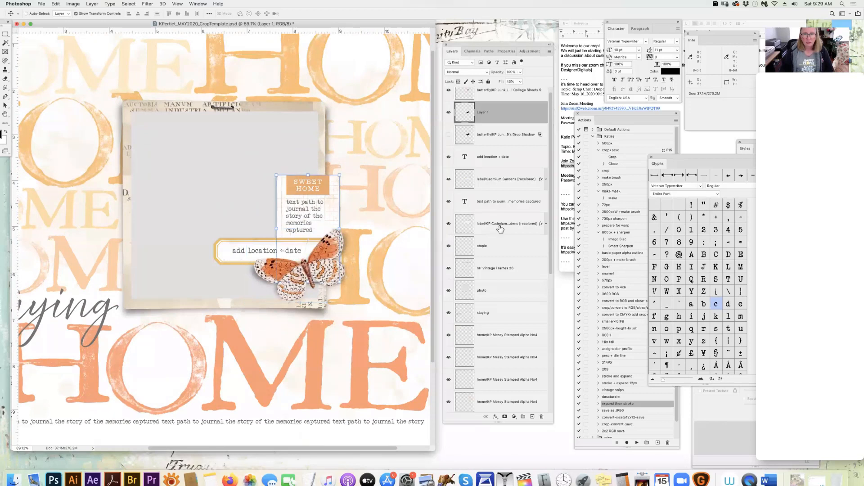
# - Select the Cadmium Gardens label layer and check its drop shadow effect
pyautogui.click(506, 223)
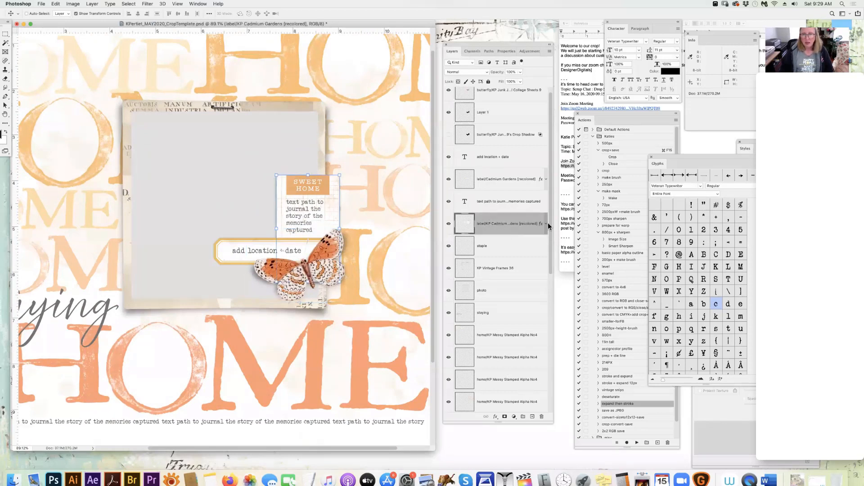
pyautogui.click(546, 223)
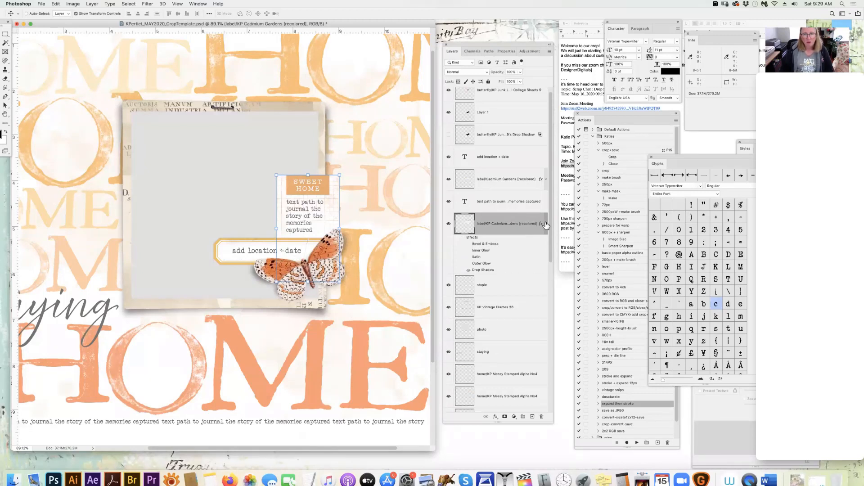
pyautogui.click(546, 223)
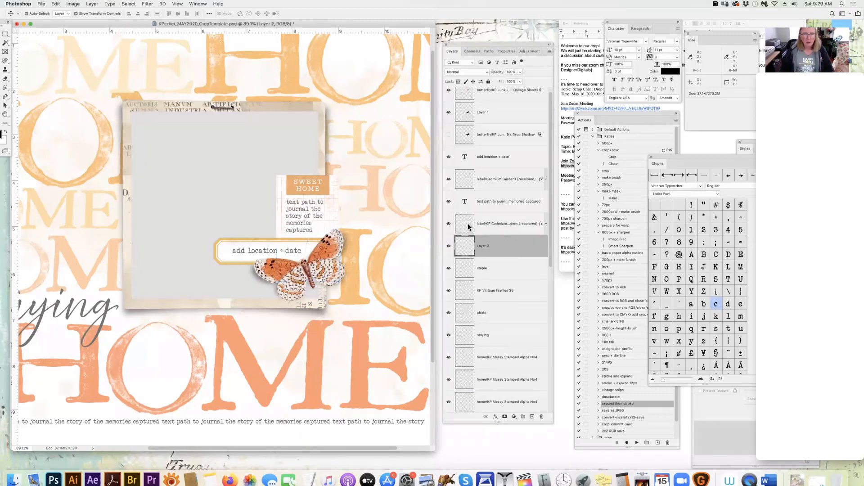
# - Select the journaling tag's outline and feather its edges
pyautogui.click(128, 3)
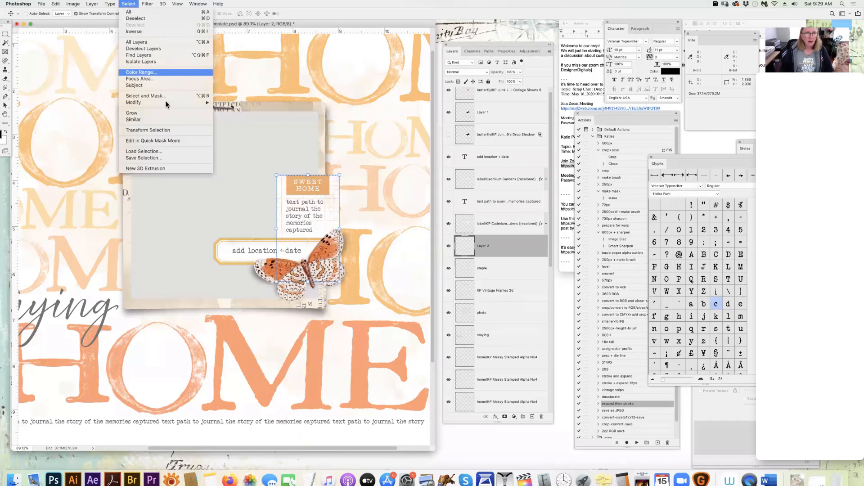
pyautogui.click(133, 102)
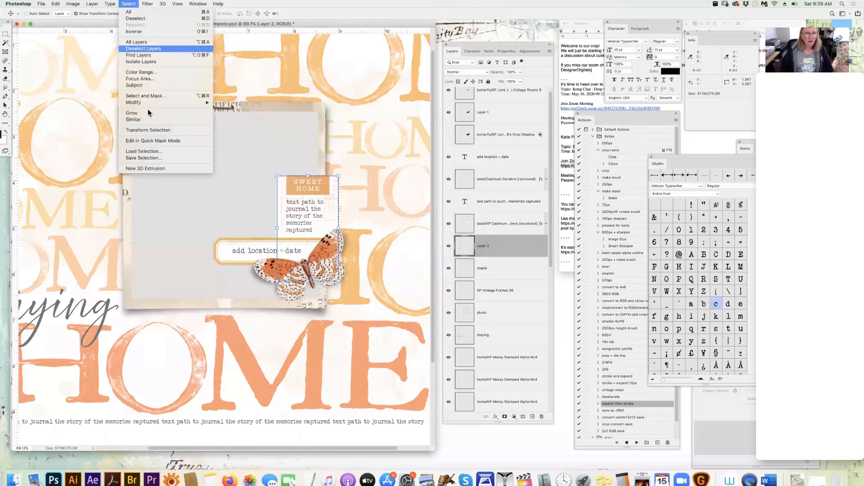
pyautogui.click(143, 48)
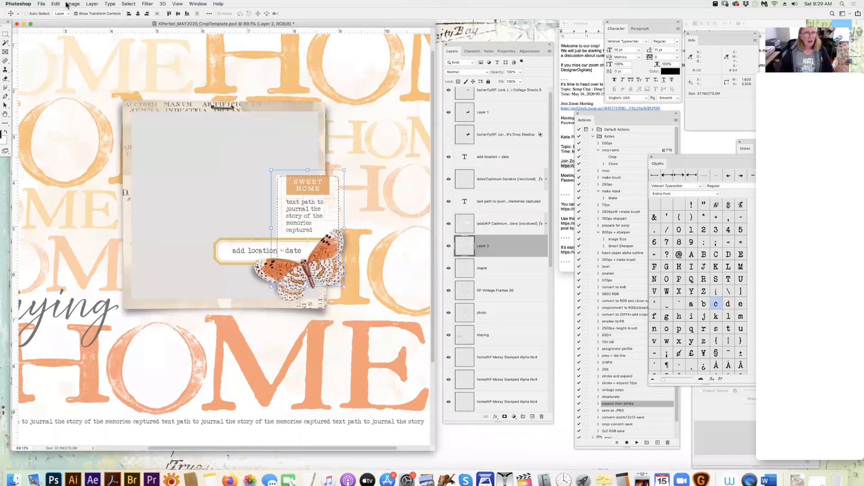
# - Fill the feathered tag selection on Layer 2 with the foreground colour, then deselect
pyautogui.click(57, 4)
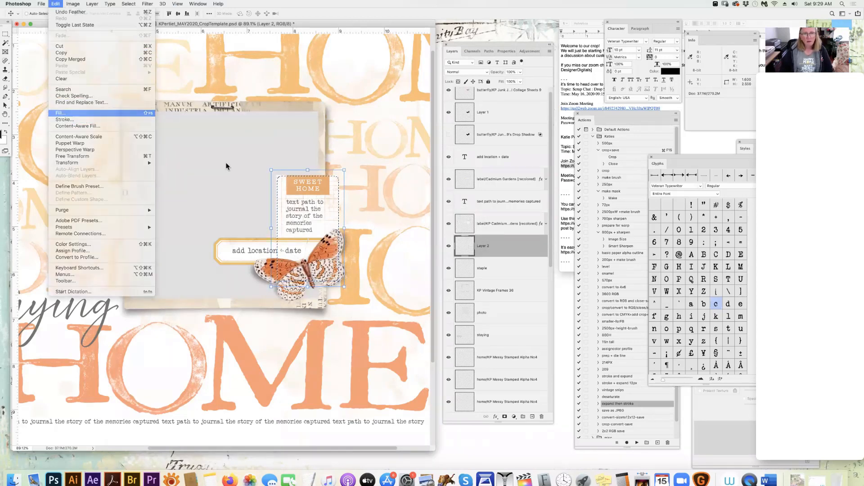
pyautogui.click(60, 113)
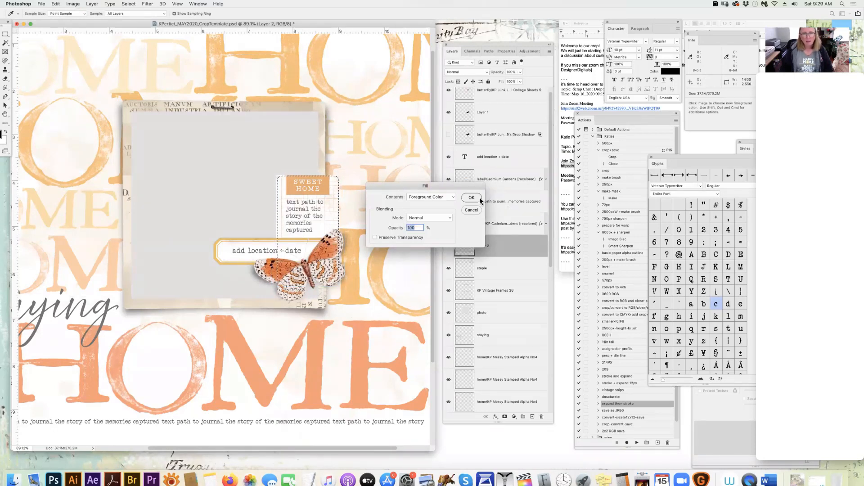
pyautogui.click(471, 197)
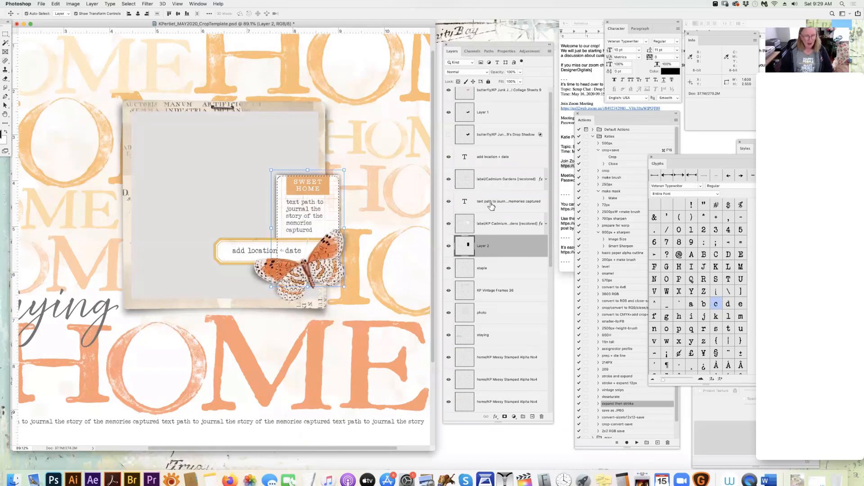
pyautogui.click(49, 4)
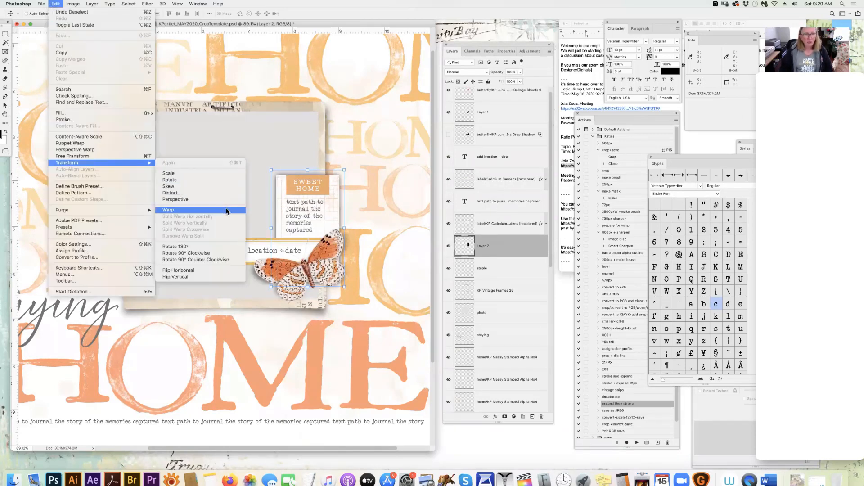
# - Warp the black tag shadow and stretch it wider to the left
pyautogui.click(168, 210)
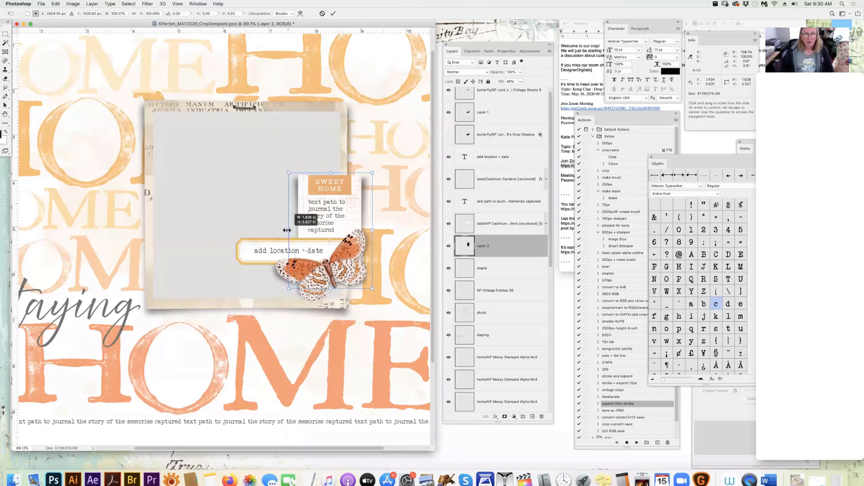
pyautogui.moveTo(290, 230); pyautogui.dragTo(296, 231)
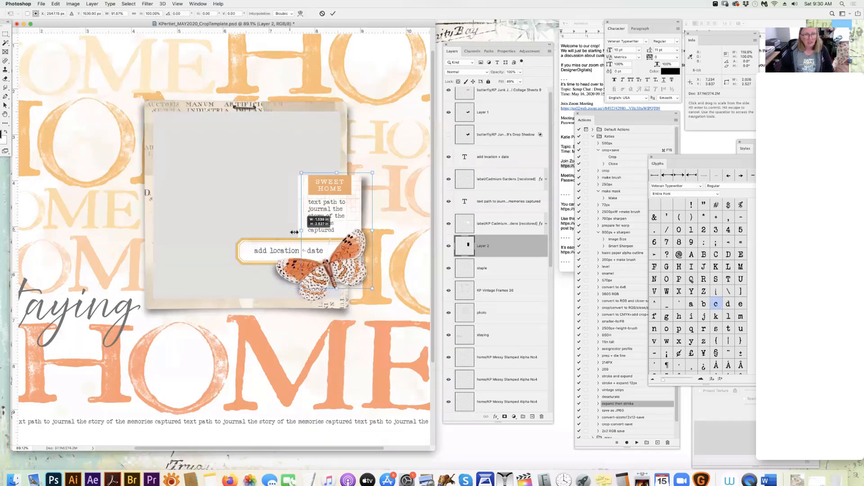